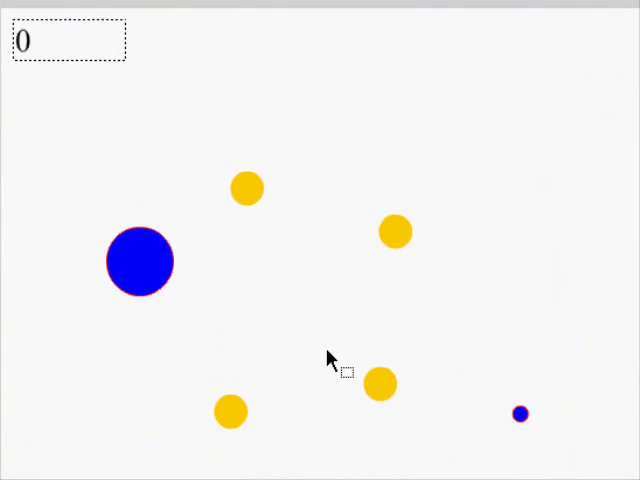
{"action": "mouse_move", "coordinate": [340, 320]}
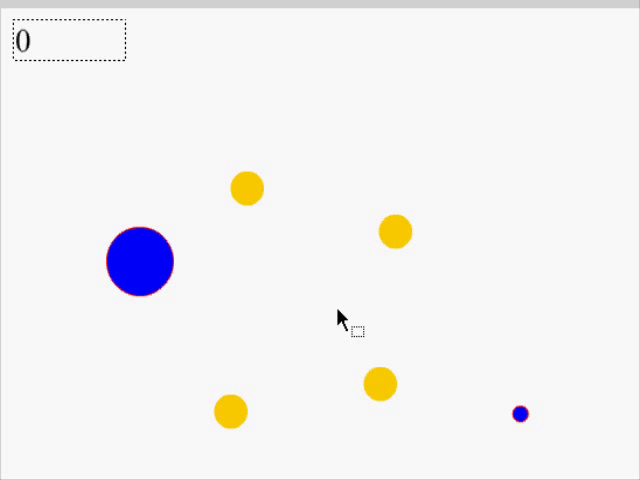
{"action": "mouse_move", "coordinate": [212, 350]}
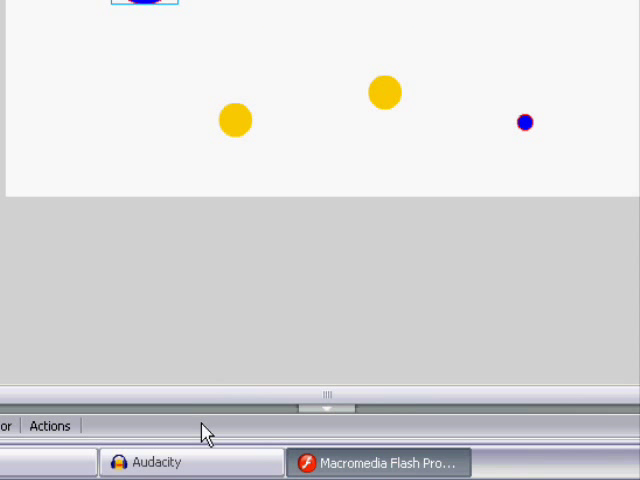
- Bring up the Actions script for the selected blue ball movie clip
{"action": "left_click", "coordinate": [48, 424]}
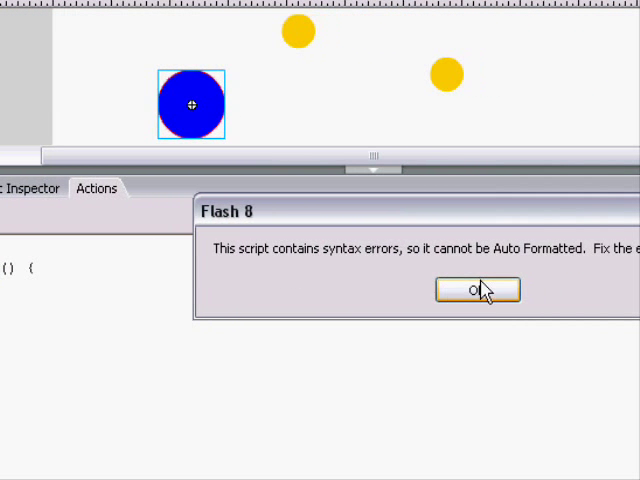
- Dismiss the 'script contains syntax errors' warning with OK
{"action": "left_click", "coordinate": [476, 290]}
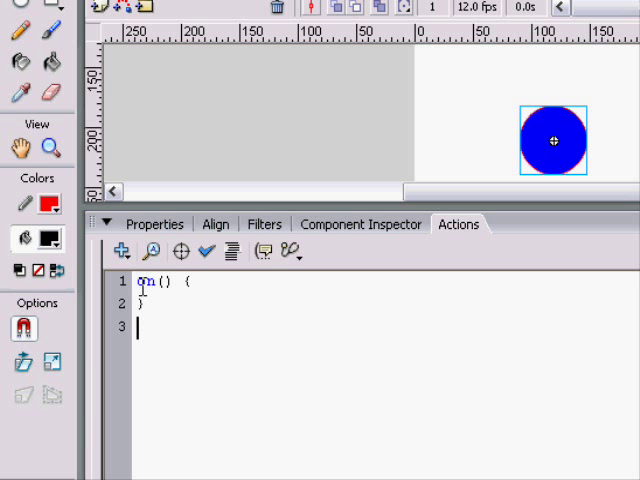
- Write onClipEvent(enterFrame) { _x = _xmouse; _y = _ymouse; } and begin prefixing _root
{"action": "type", "text": "onClipEv"}
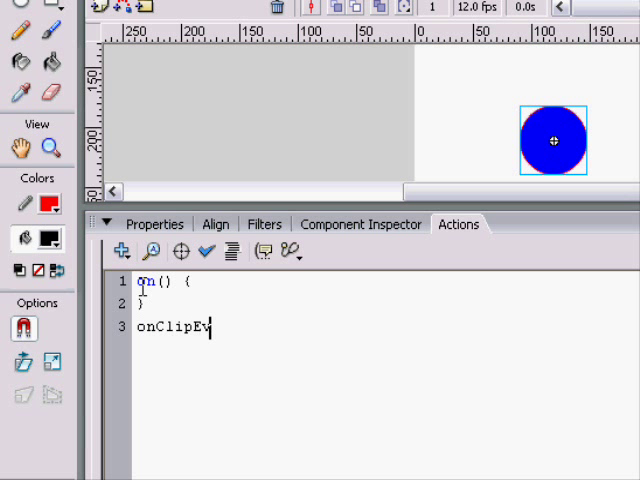
{"action": "type", "text": "ent()"}
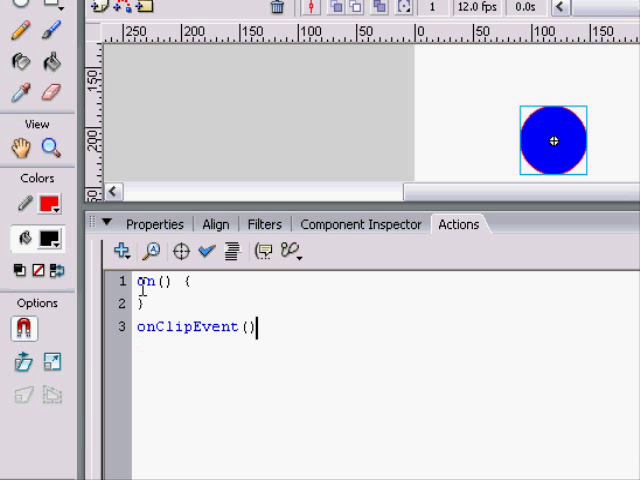
{"action": "type", "text": "{"}
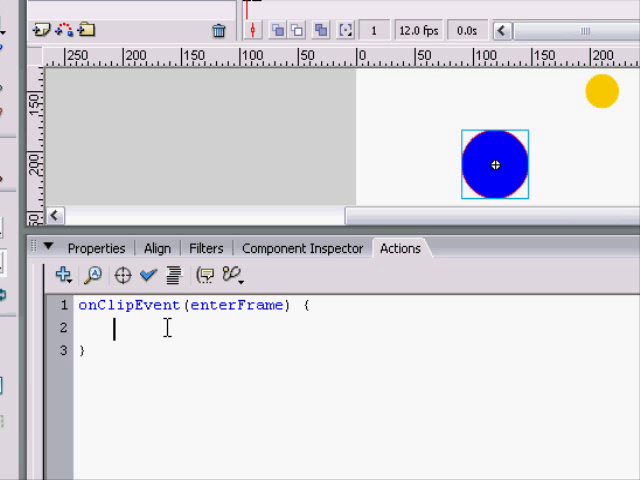
{"action": "type", "text": "_x ="}
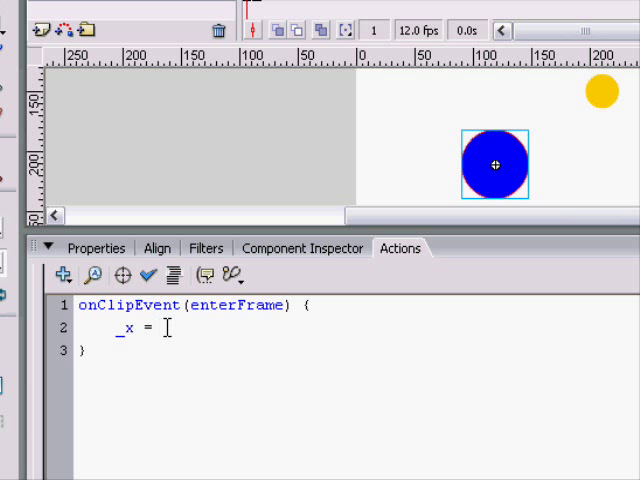
{"action": "type", "text": "xmouse;"}
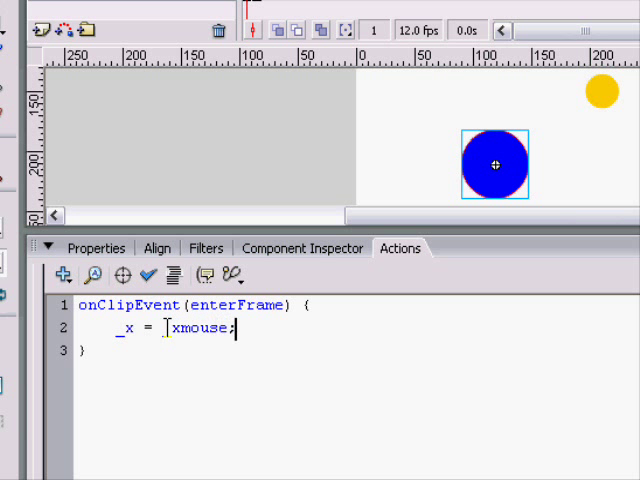
{"action": "type", "text": "_x = _xmouse;"}
{"action": "type", "text": "_y = _ymouse;"}
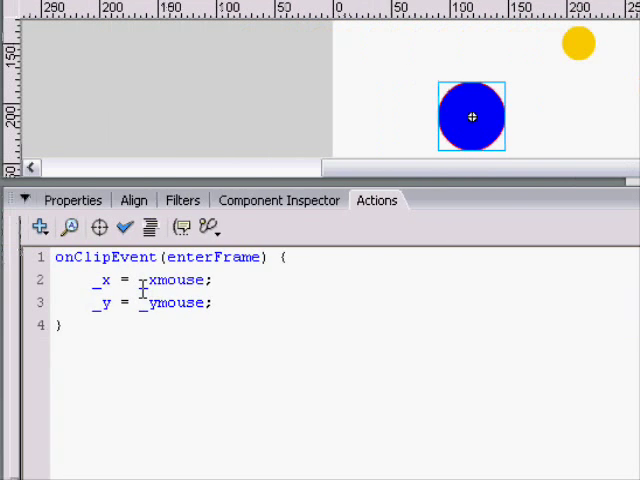
{"action": "type", "text": "root."}
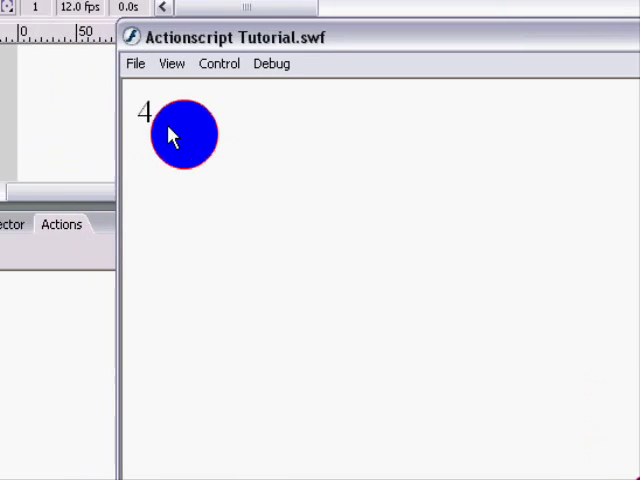
- Focus the game preview and steer the ball toward the black wall with the mouse
{"action": "left_click", "coordinate": [182, 136]}
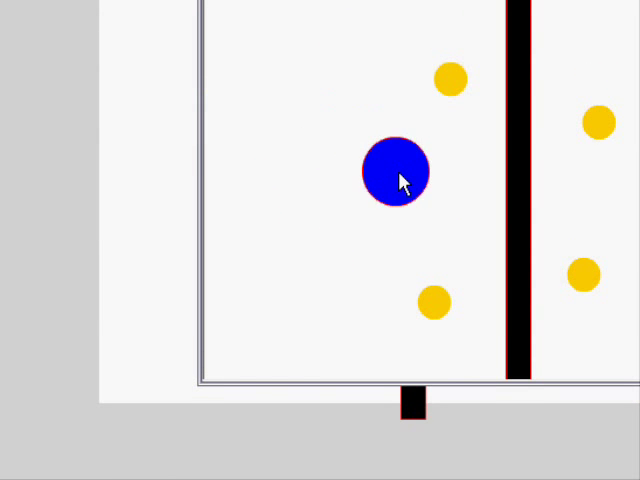
{"action": "left_click_drag", "start_coordinate": [396, 170], "coordinate": [410, 140]}
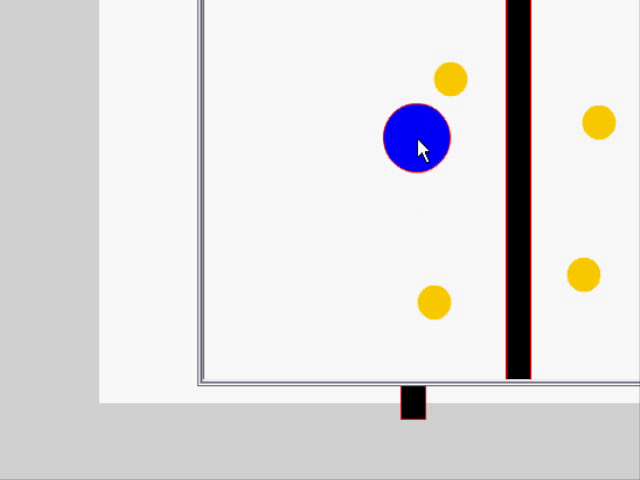
{"action": "right_click", "coordinate": [420, 144]}
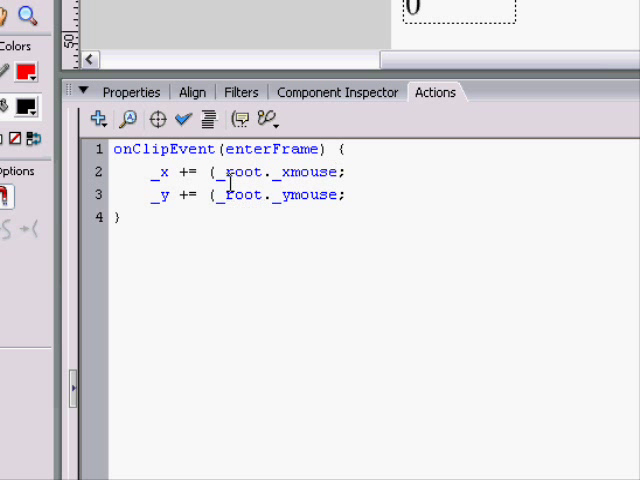
- Edit the script to _x += (_root._xmouse - _x) and _y += (_root._ymouse - _y)
{"action": "type", "text": "-"}
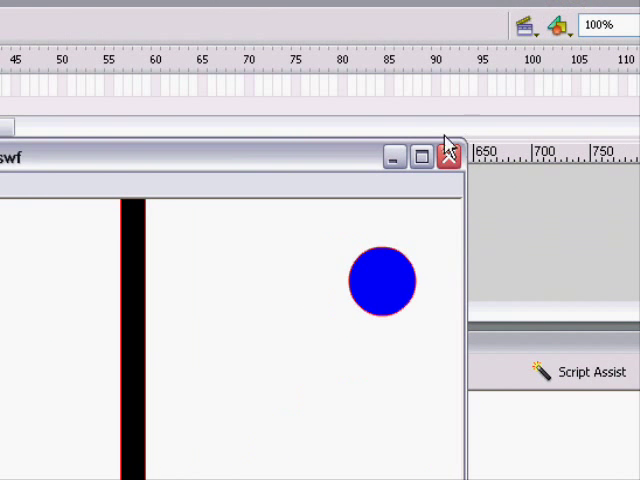
- Close the SWF test preview window to return to the editor stage
{"action": "left_click", "coordinate": [448, 156]}
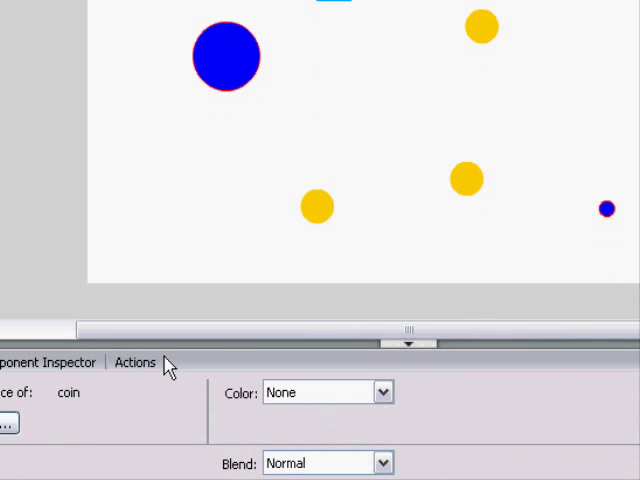
- Bring up the empty Actions script for a coin instance on the stage
{"action": "left_click", "coordinate": [136, 362]}
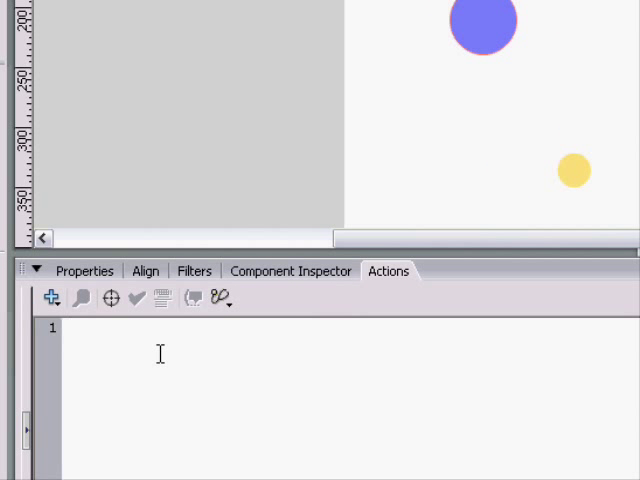
- Write _root.maxCoins++; as the first line of the coin's script
{"action": "type", "text": "onEnter"}
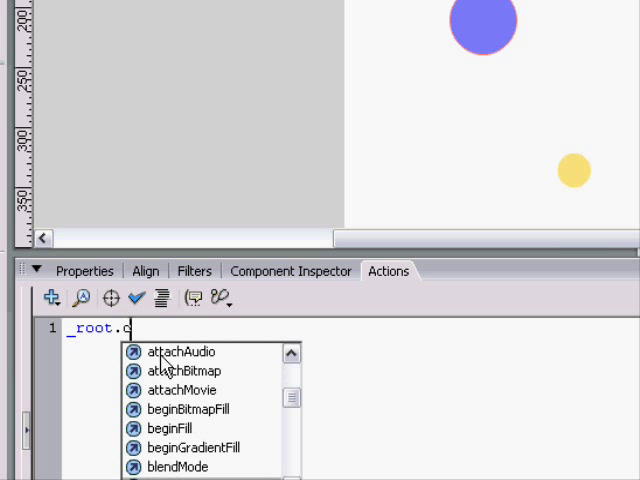
{"action": "type", "text": "maxCoins="}
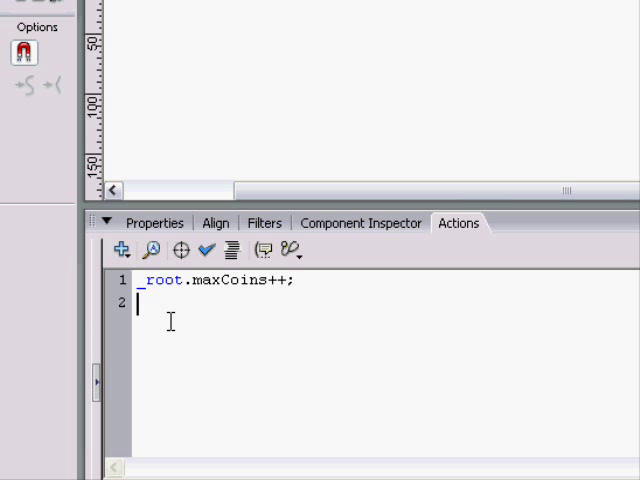
- Add the line _name = "coin"+_root.maxCoins; below the counter line
{"action": "type", "text": "-"}
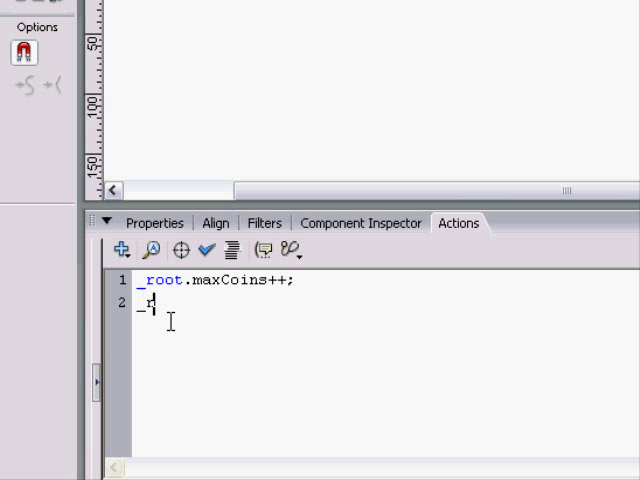
{"action": "type", "text": "name ="}
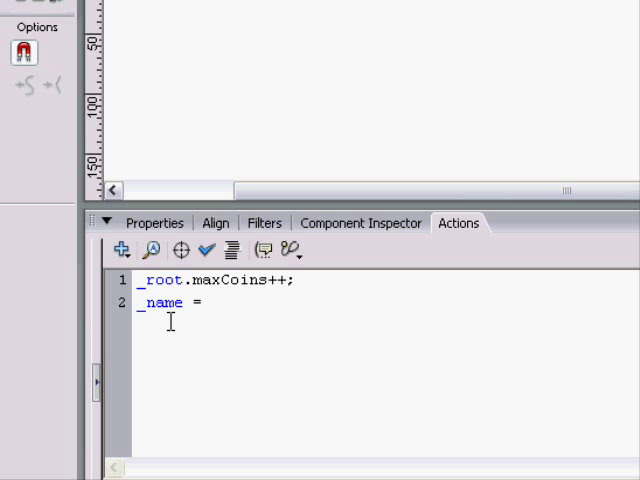
{"action": "type", "text": "\"coin\""}
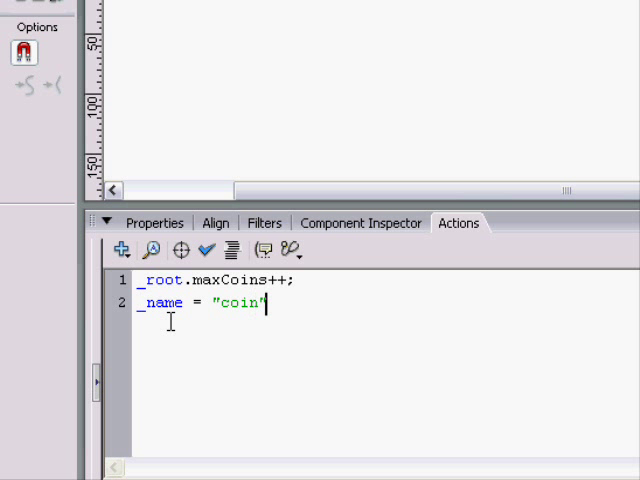
{"action": "type", "text": "+_root."}
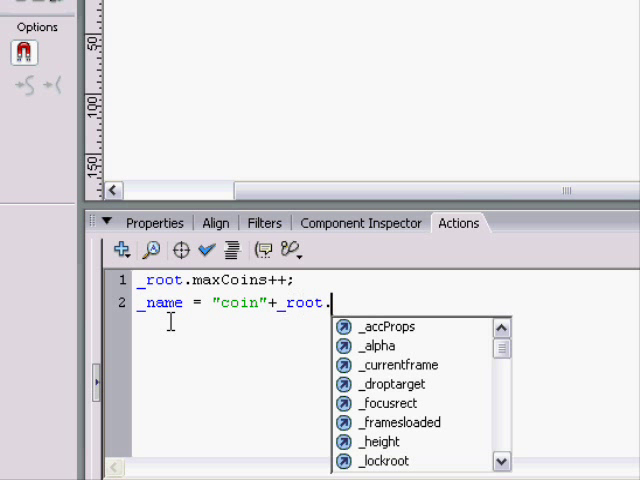
{"action": "type", "text": "maxCid"}
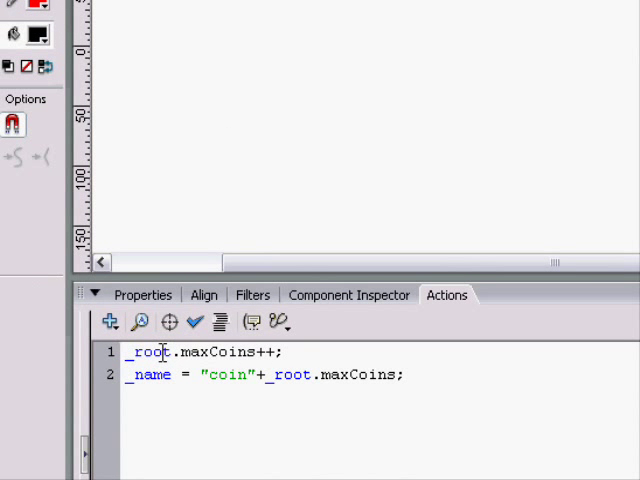
{"action": "mouse_move", "coordinate": [198, 272]}
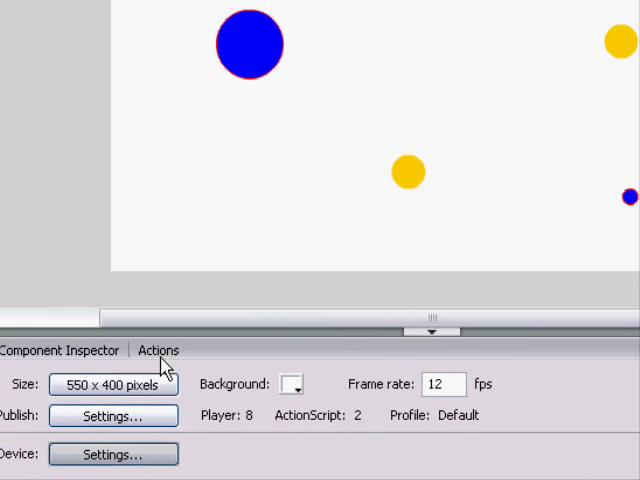
{"action": "left_click", "coordinate": [160, 350]}
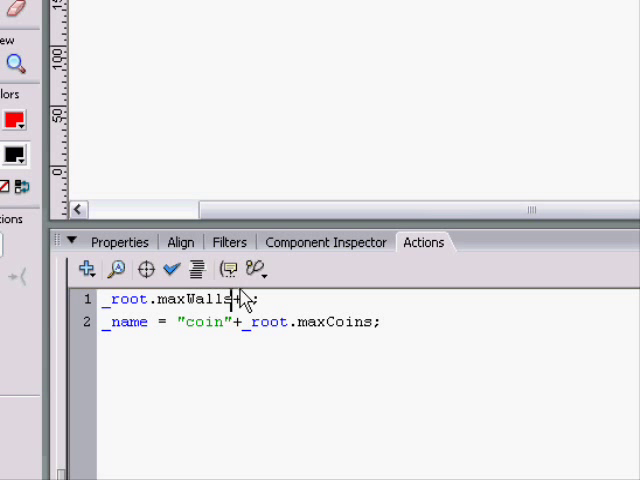
- Replace "coin" with "walls" and rename maxCoins to maxWalls in the wall script
{"action": "double_click", "coordinate": [200, 320]}
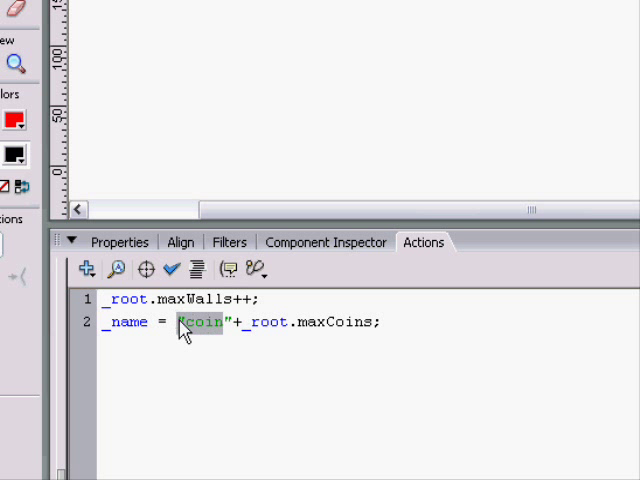
{"action": "type", "text": "we"}
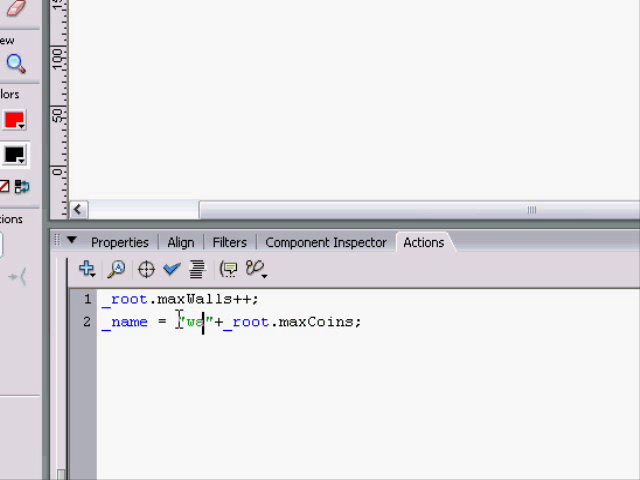
{"action": "type", "text": "walls"}
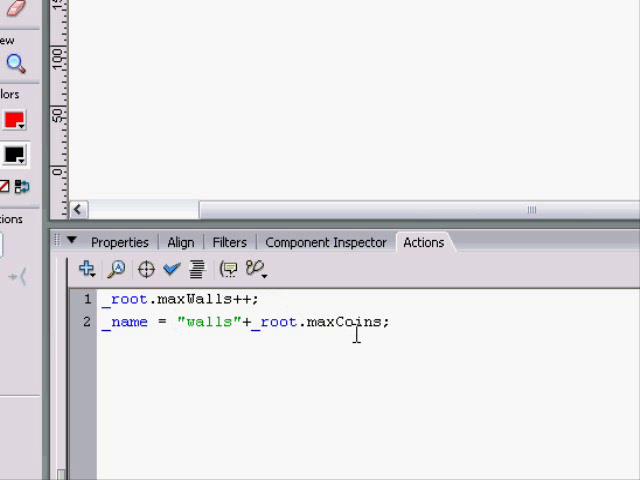
{"action": "double_click", "coordinate": [344, 320]}
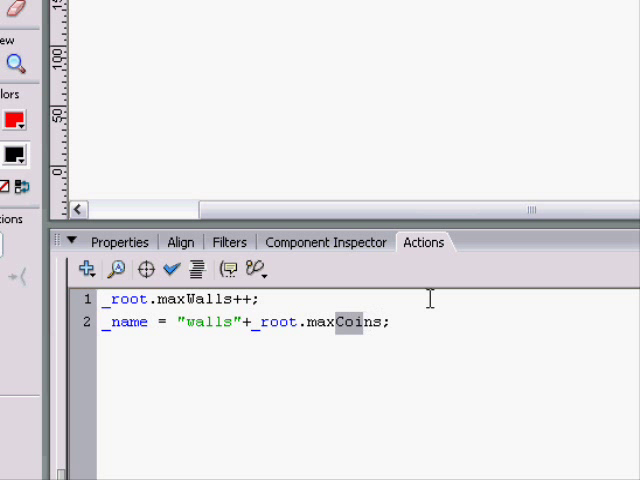
{"action": "type", "text": "Walls"}
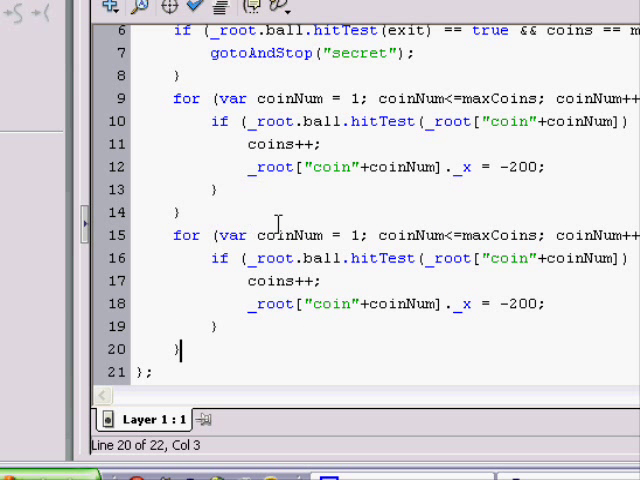
- Rename the copied loop's counters to wall/wallNum and make its body call gotoAndStop("fail")
{"action": "double_click", "coordinate": [272, 236]}
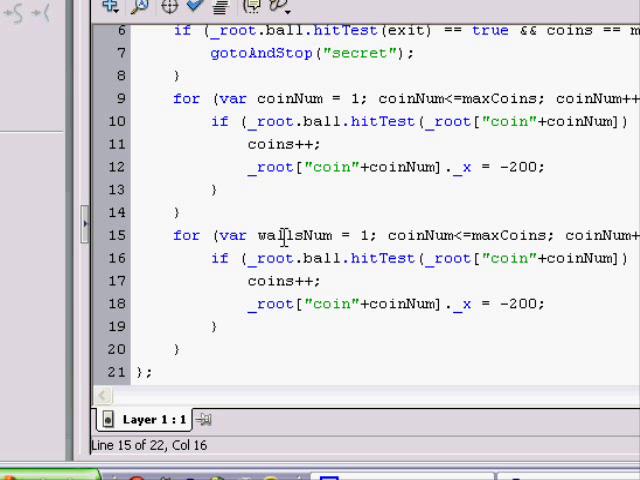
{"action": "double_click", "coordinate": [262, 236]}
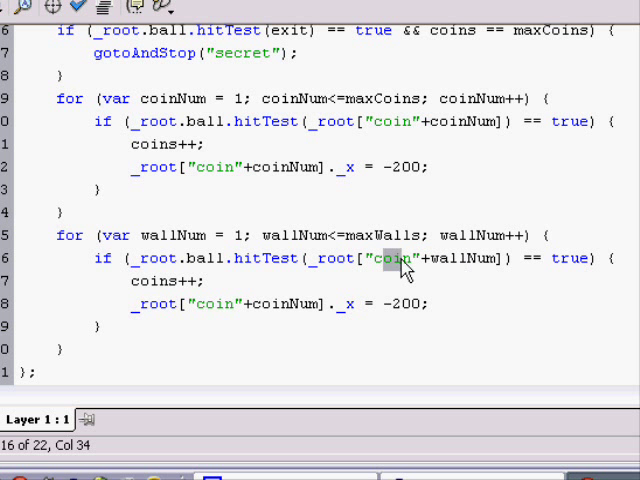
{"action": "type", "text": "wall"}
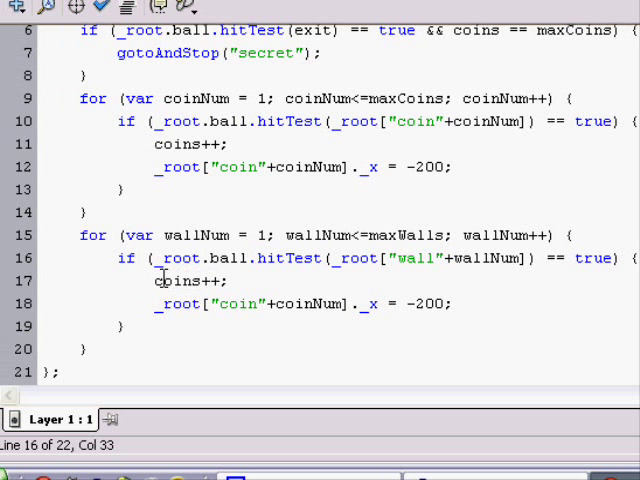
{"action": "double_click", "coordinate": [180, 280]}
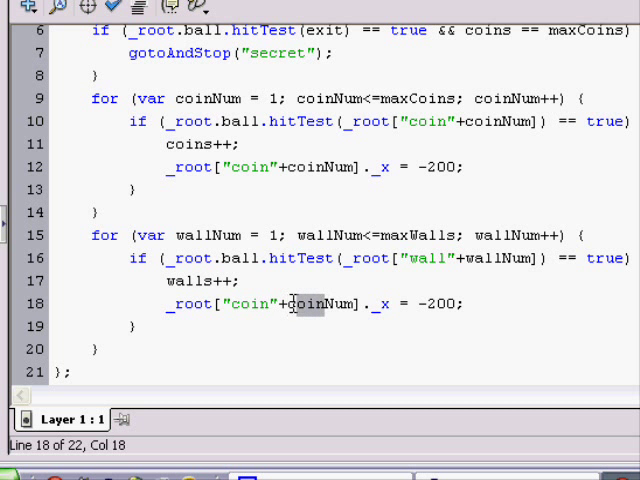
{"action": "type", "text": "wall"}
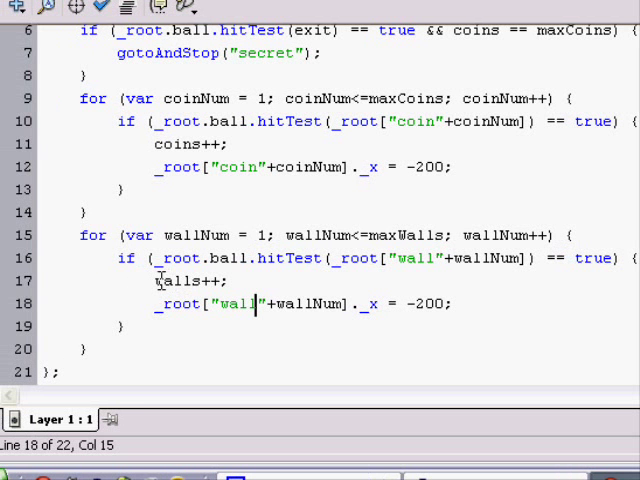
{"action": "double_click", "coordinate": [176, 280]}
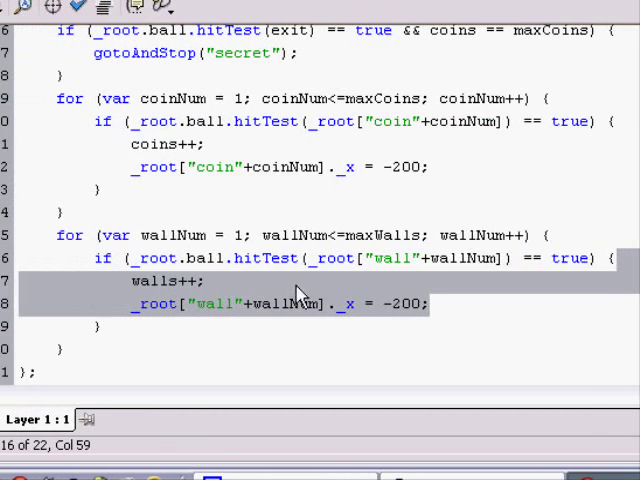
{"action": "type", "text": "gotoAndStop(\"fail"}
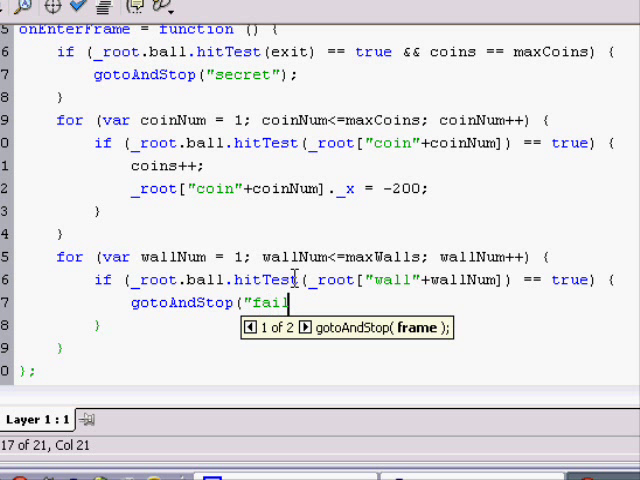
{"action": "type", "text": "\")"}
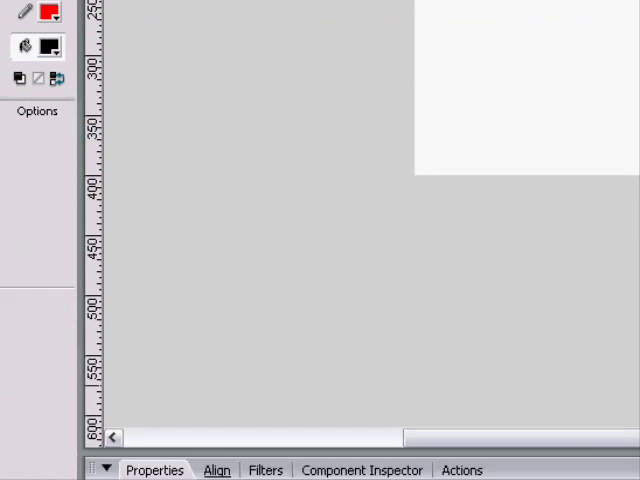
- Label the new failure keyframe 'fail' in the Properties panel
{"action": "type", "text": "fail"}
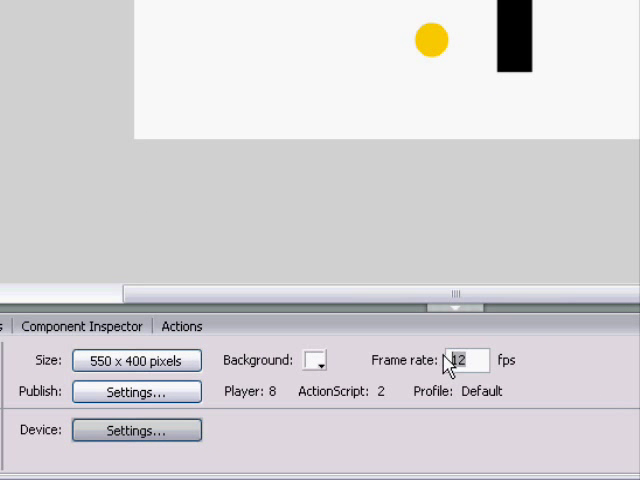
- Set the document frame rate to 30 fps and test the game
{"action": "type", "text": "30"}
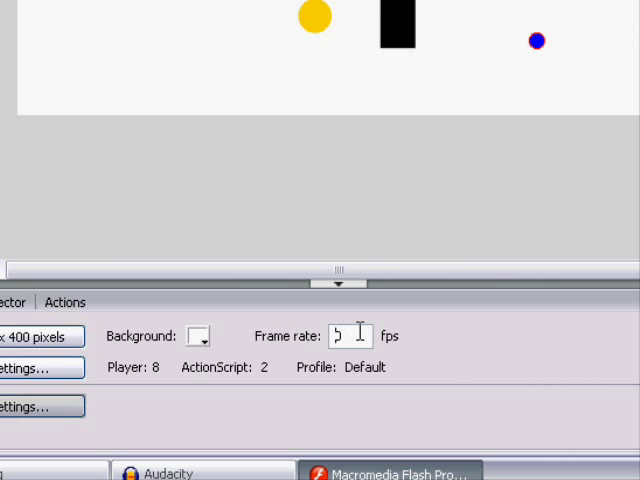
{"action": "type", "text": "30"}
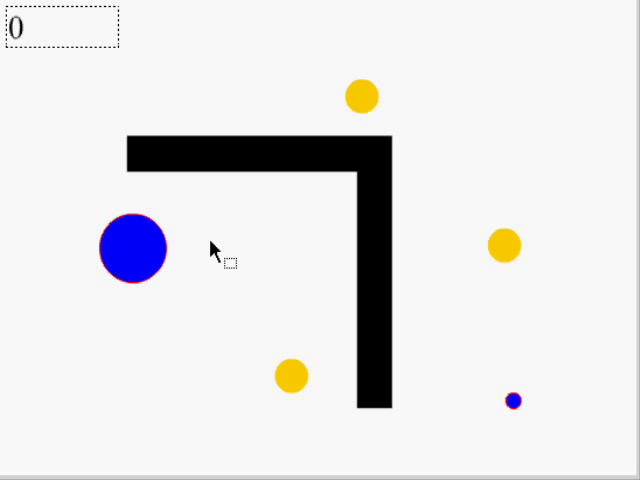
{"action": "mouse_move", "coordinate": [176, 236]}
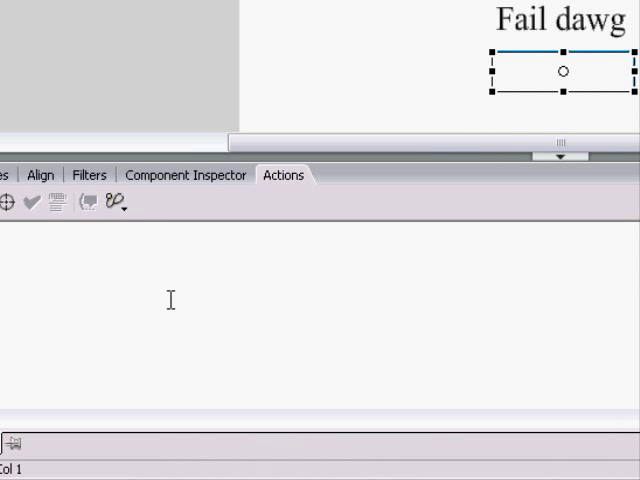
- Write on(release) for the fail screen button and move the welcome button beneath its text
{"action": "type", "text": "release"}
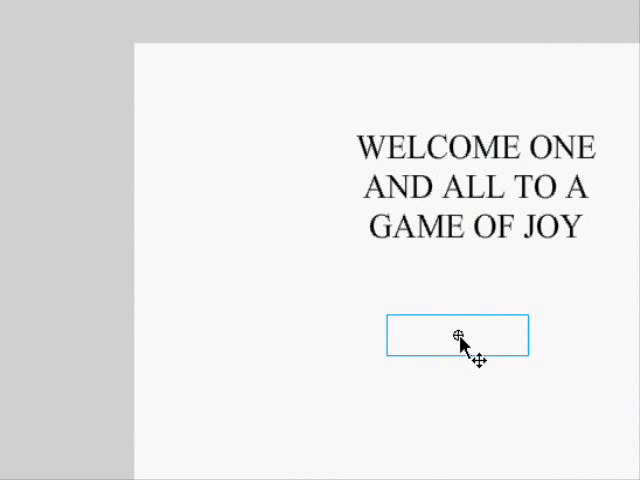
{"action": "left_click_drag", "start_coordinate": [456, 336], "coordinate": [248, 322]}
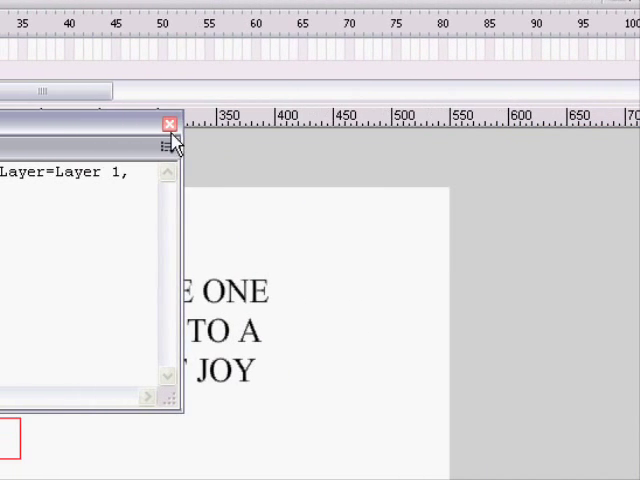
- Dismiss the Output panel and test window, then make the welcome button's release script call nextFrame();
{"action": "left_click", "coordinate": [168, 122]}
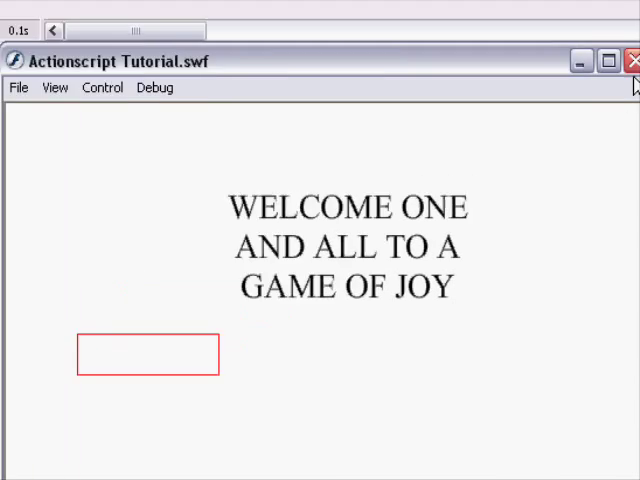
{"action": "left_click", "coordinate": [632, 60]}
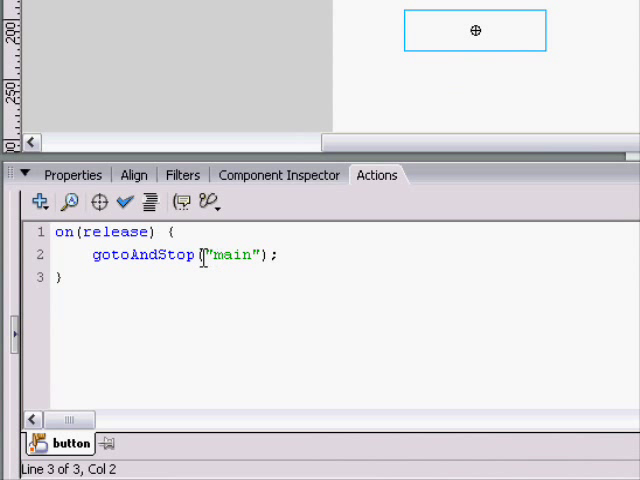
{"action": "type", "text": "ne"}
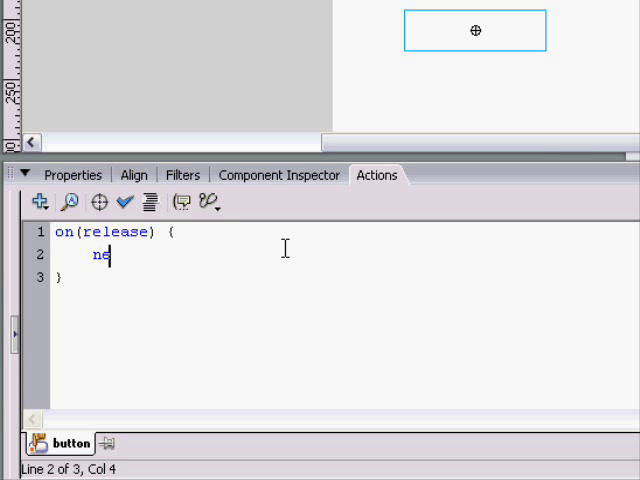
{"action": "type", "text": "xtFrame();"}
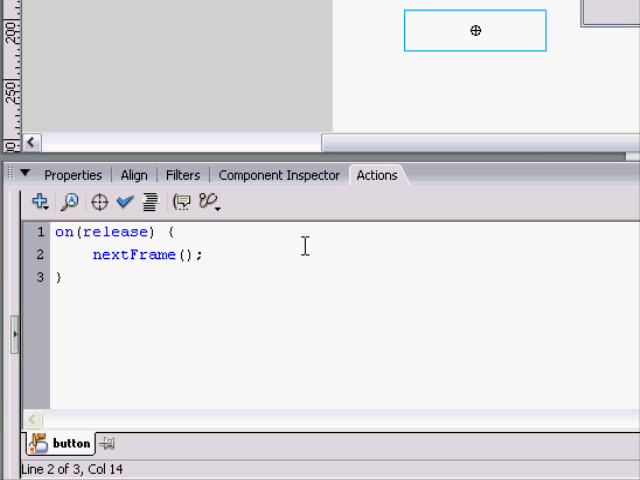